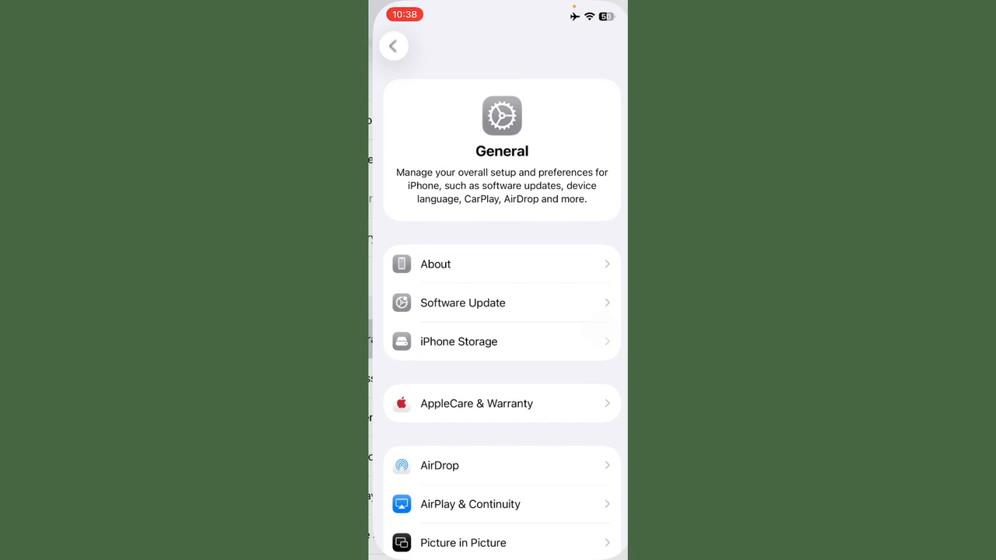
# Step: Search the web from Safari's address bar for 'beta prof' to find beta profiles
pyautogui.scroll(-3)
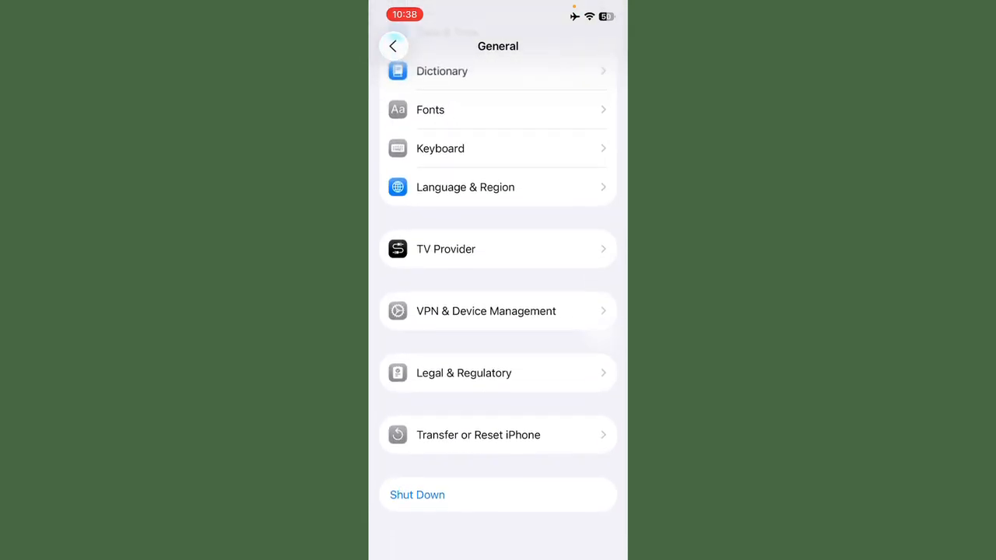
pyautogui.click(485, 311)
pyautogui.write('beta')
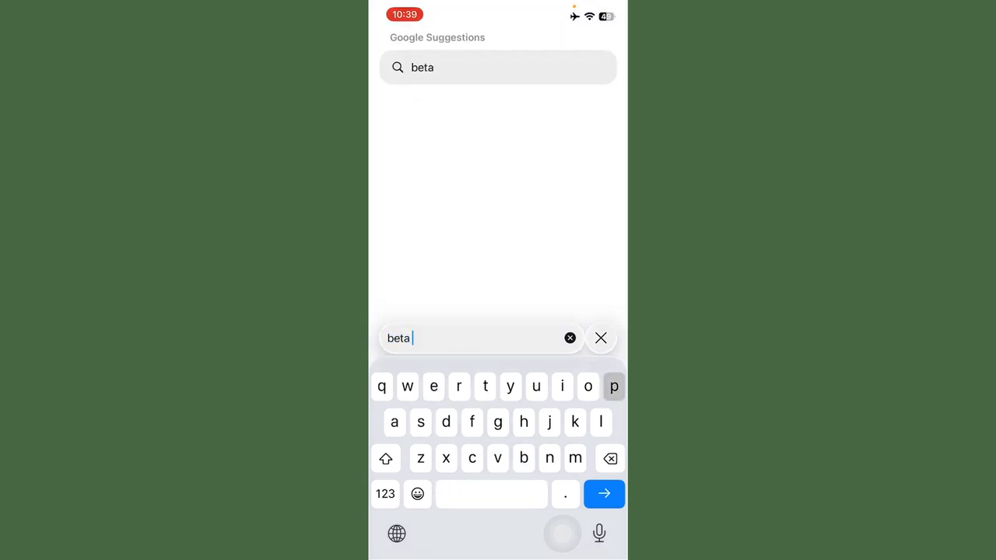
pyautogui.write('profiles.dev')
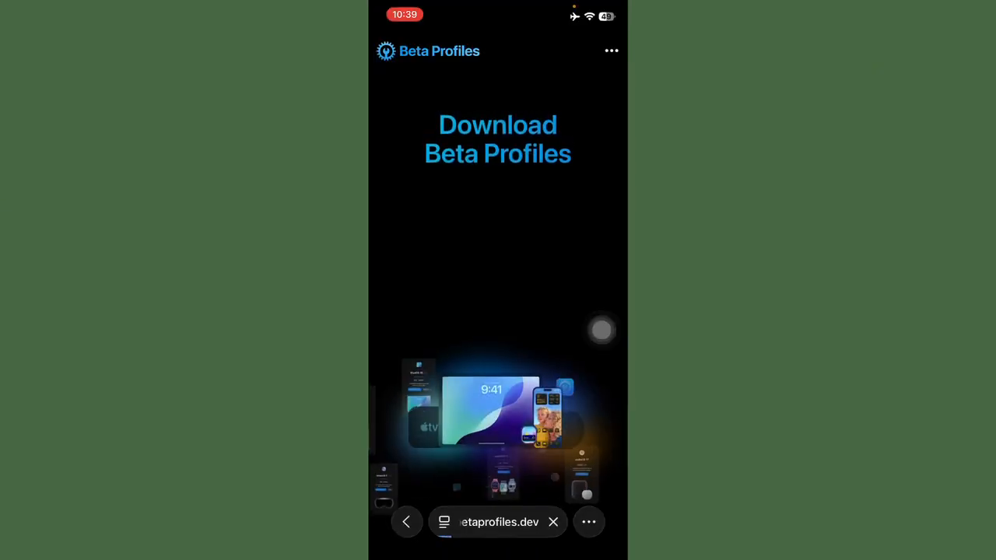
pyautogui.scroll(-3)
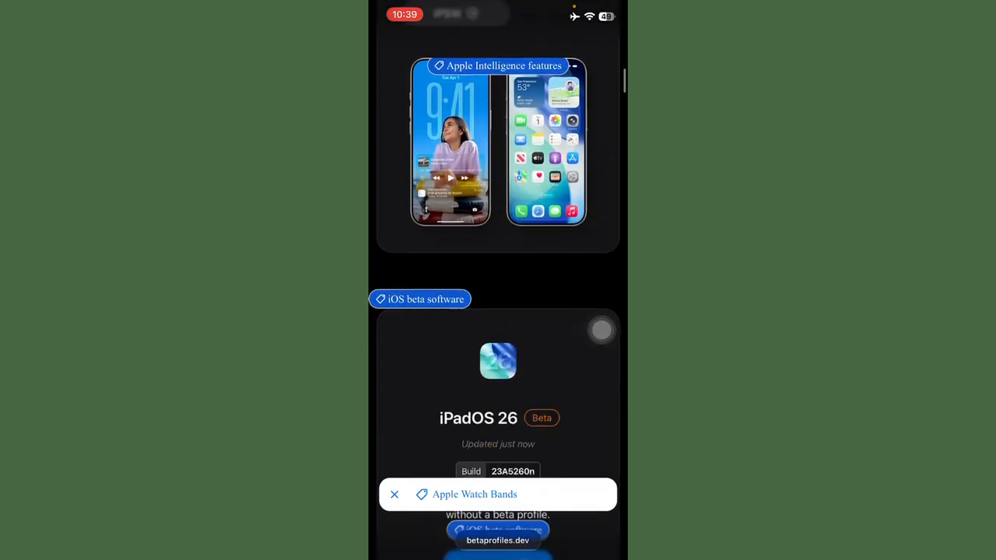
pyautogui.scroll(-3)
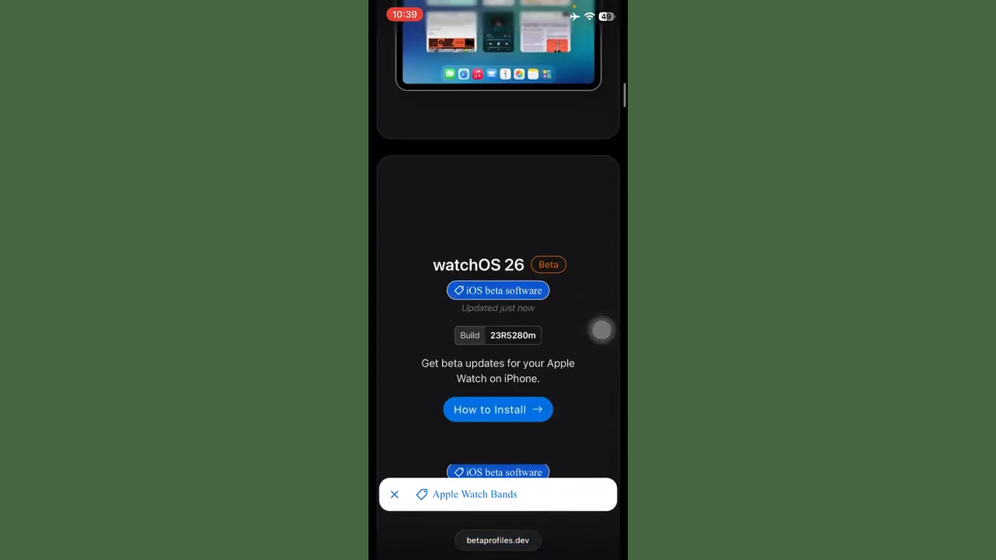
pyautogui.scroll(-3)
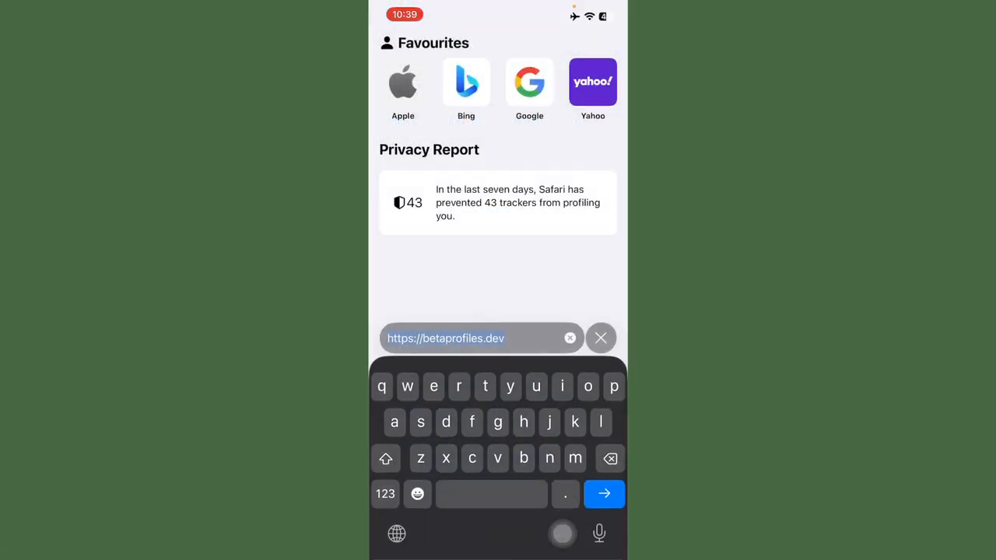
# Step: Enter betaprofiles.dev in the address bar to return to the Beta Profiles site
pyautogui.write('be')
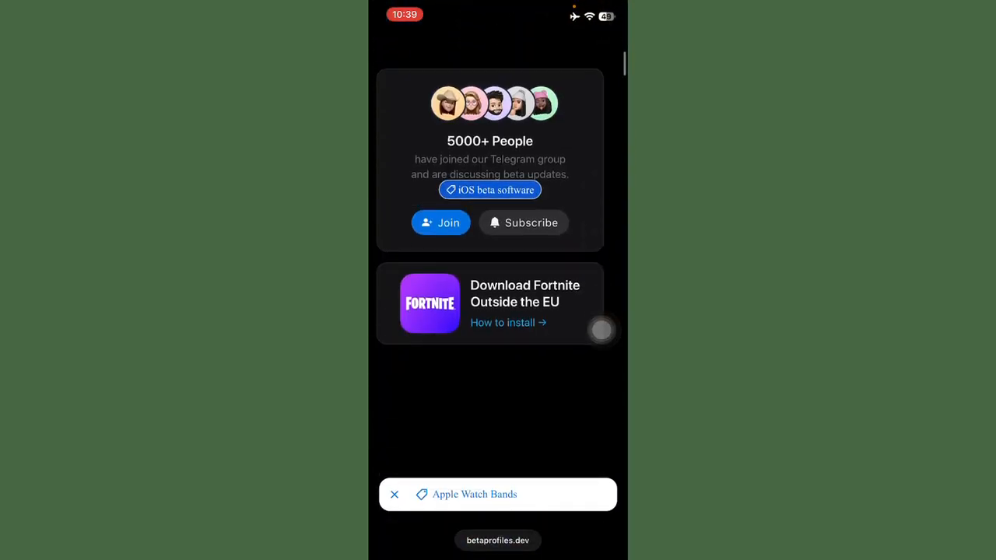
# Step: Download the iOS 18 Beta Profile from the Developer Beta section, allowing it and closing the notice
pyautogui.scroll(-3)
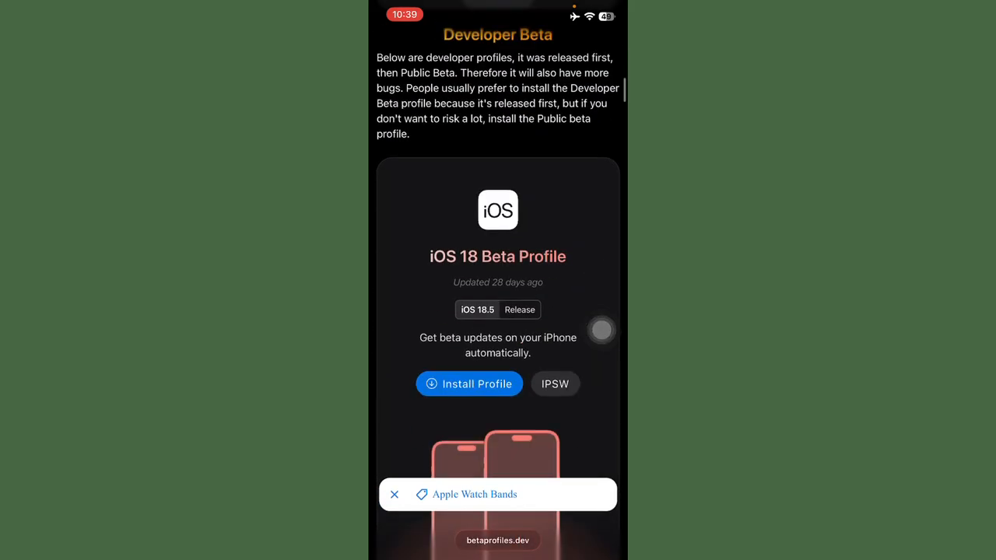
pyautogui.click(469, 383)
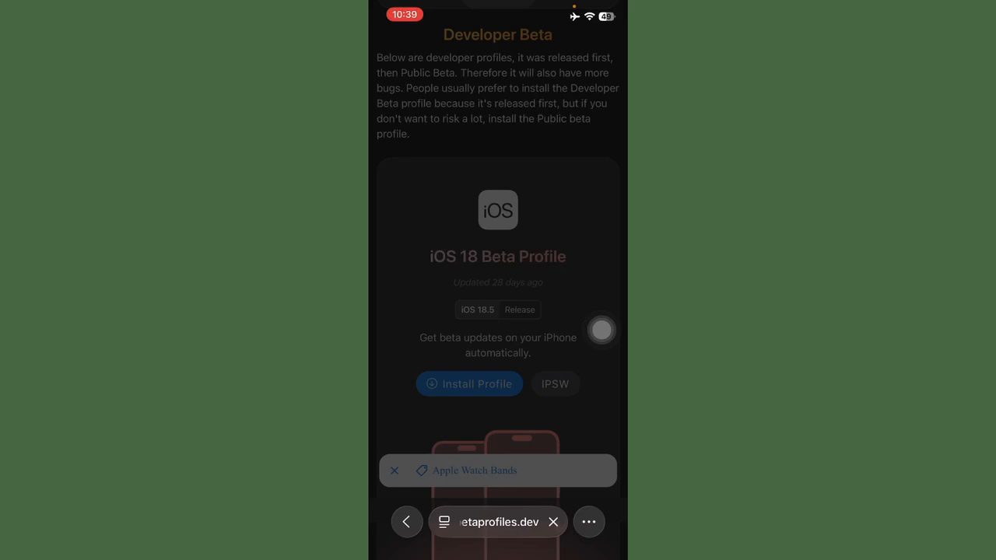
pyautogui.click(469, 383)
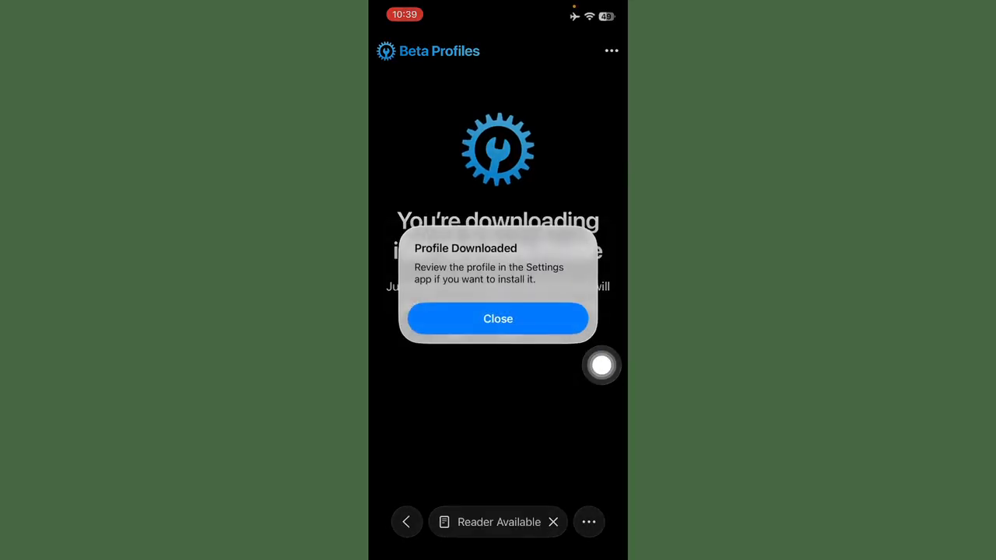
pyautogui.click(497, 319)
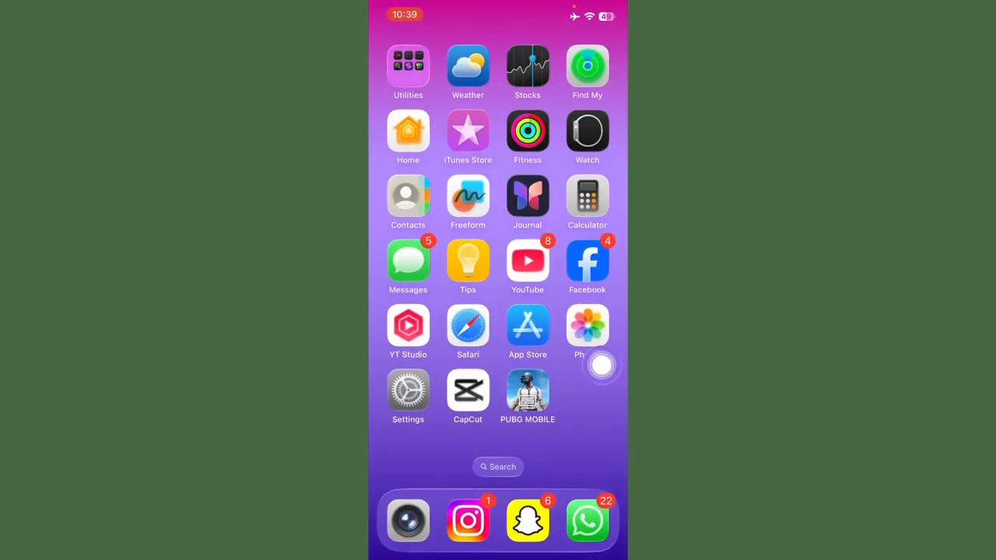